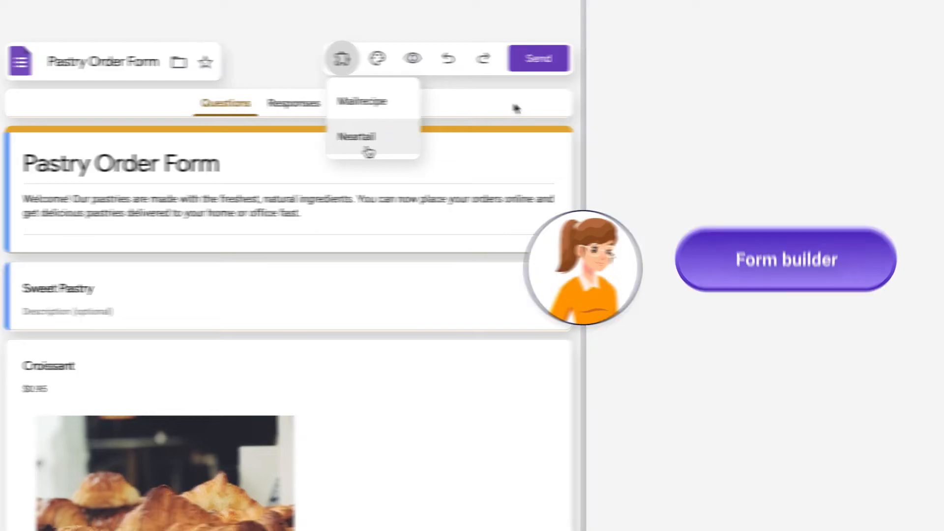
- Launch Neartail from the add-ons menu and start a new order form
{"action": "left_click", "coordinate": [354, 136]}
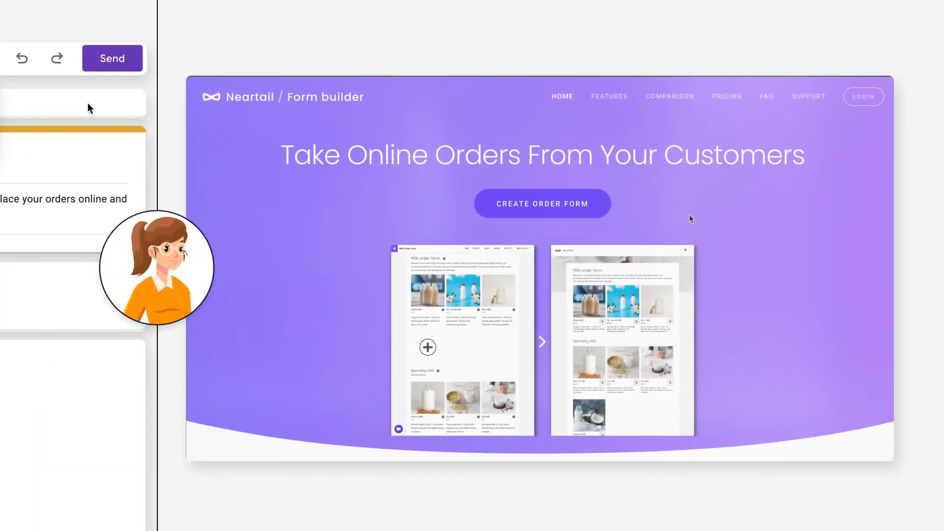
{"action": "left_click", "coordinate": [541, 204]}
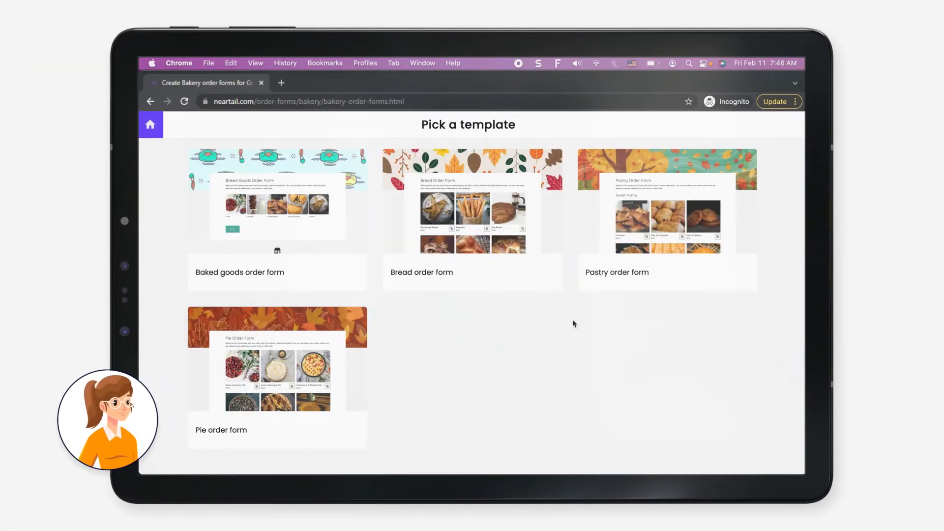
{"action": "mouse_move", "coordinate": [616, 272]}
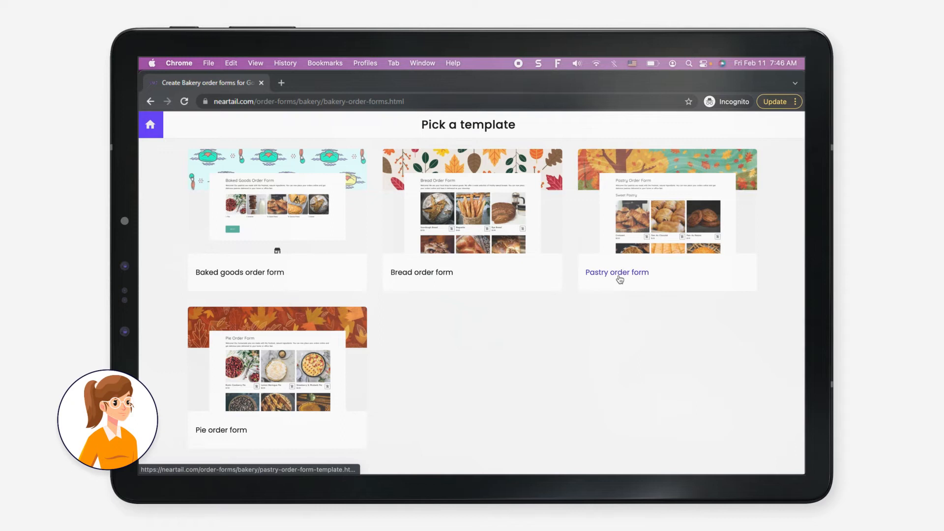
- Use the Pastry order form template and reprice Croissant to $1.25
{"action": "left_click", "coordinate": [616, 272]}
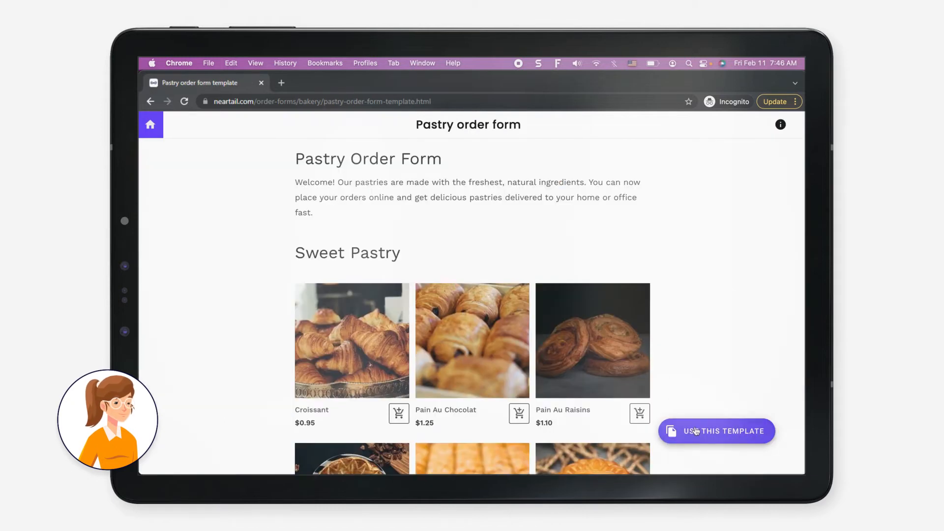
{"action": "left_click", "coordinate": [716, 430]}
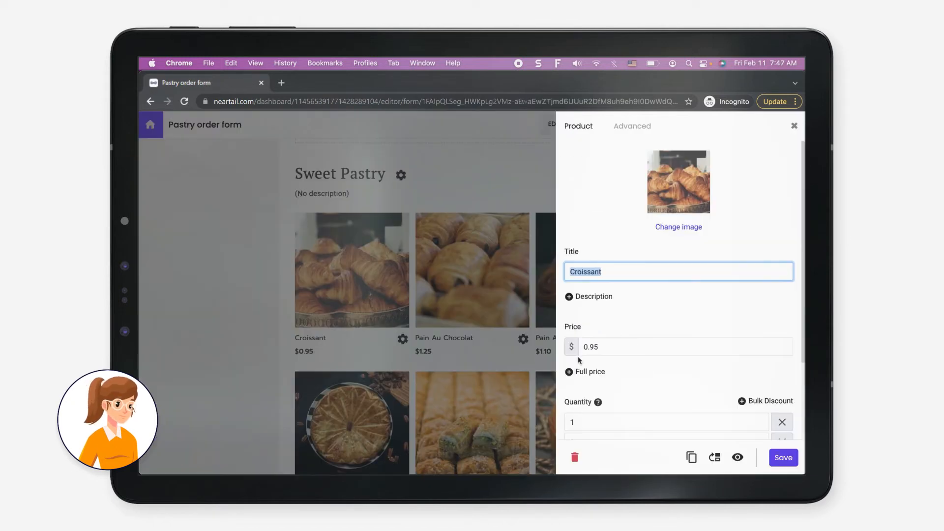
{"action": "left_click", "coordinate": [783, 458]}
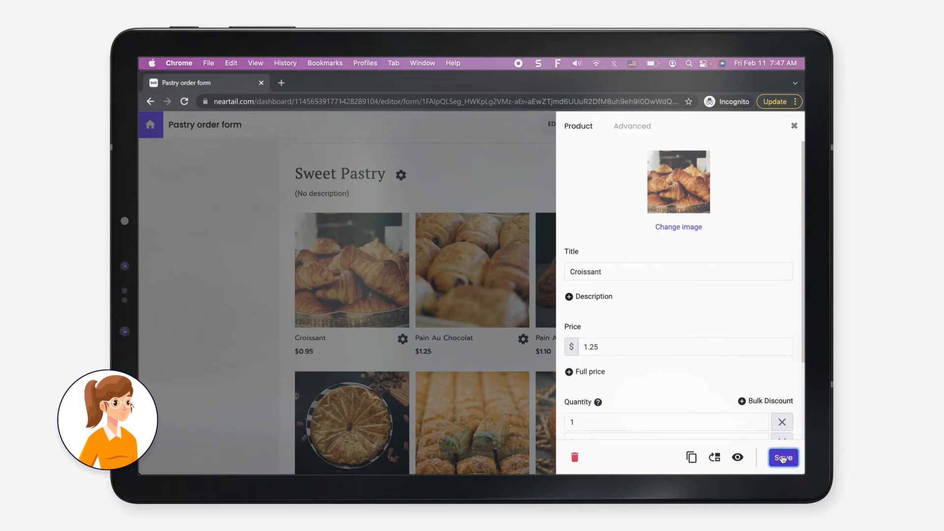
{"action": "left_click", "coordinate": [782, 457]}
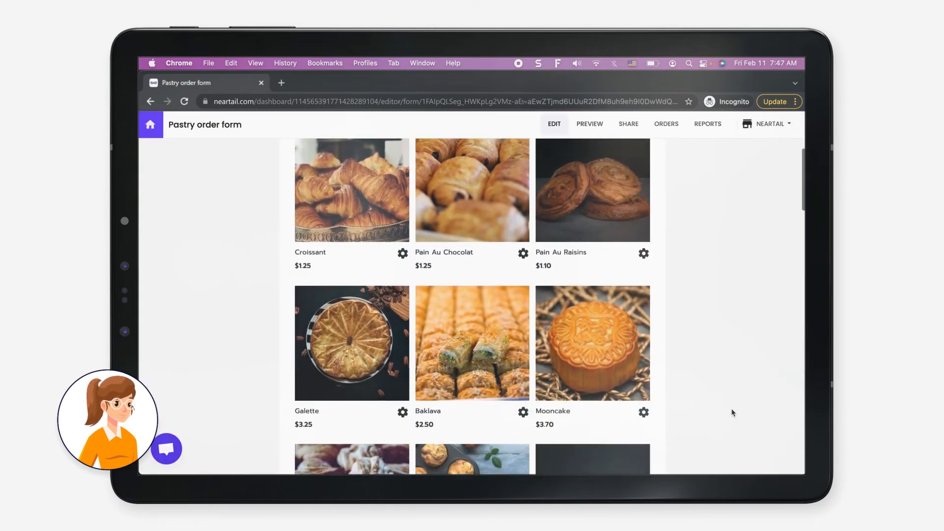
{"action": "left_click", "coordinate": [589, 124]}
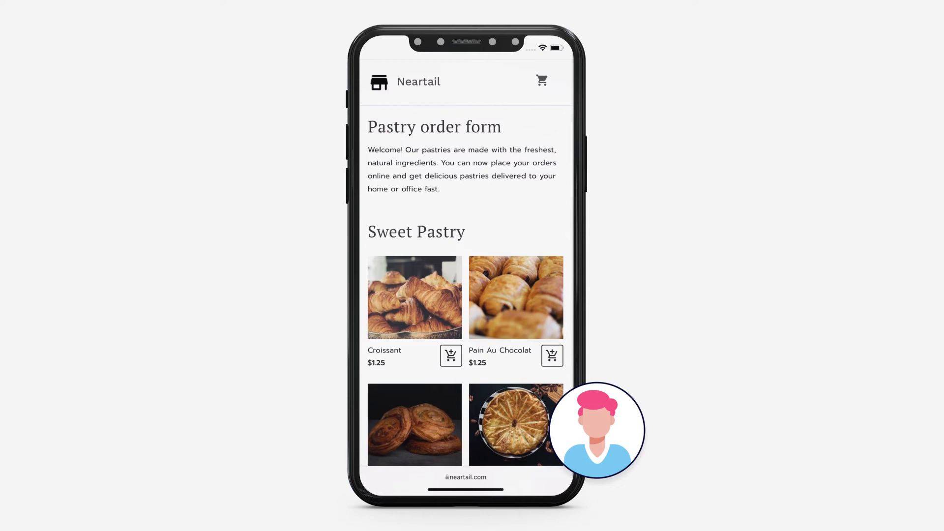
- Check out a Croissant, Pain Au Chocolat and Baklava cart to reach the $13.75 review
{"action": "left_click", "coordinate": [451, 355]}
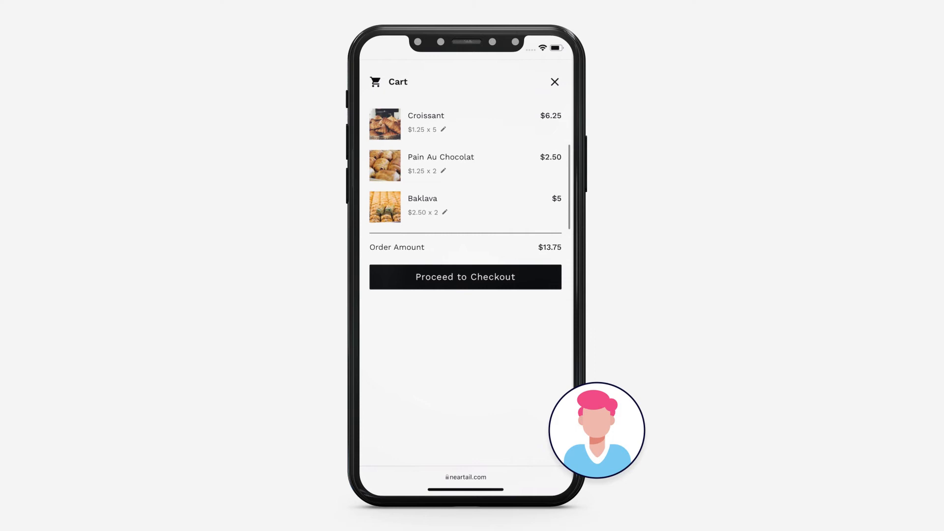
{"action": "left_click", "coordinate": [464, 277]}
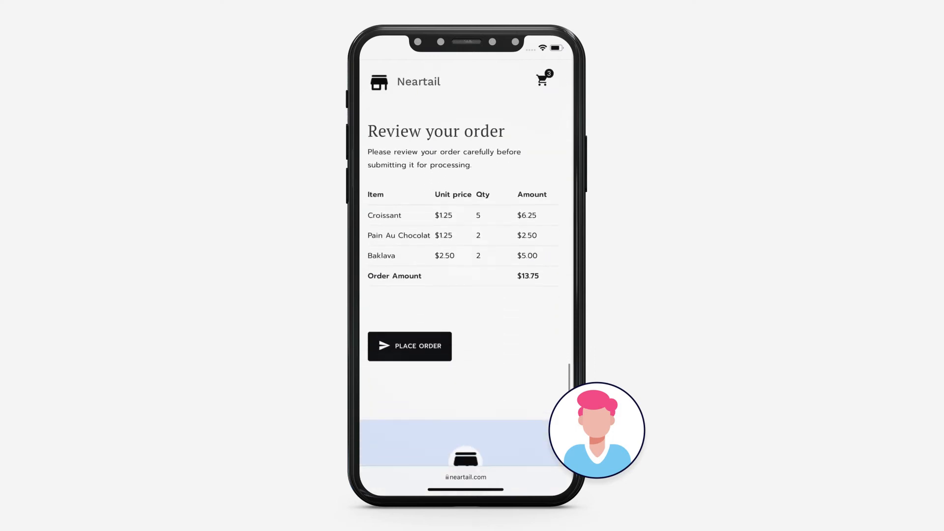
{"action": "left_click", "coordinate": [410, 346]}
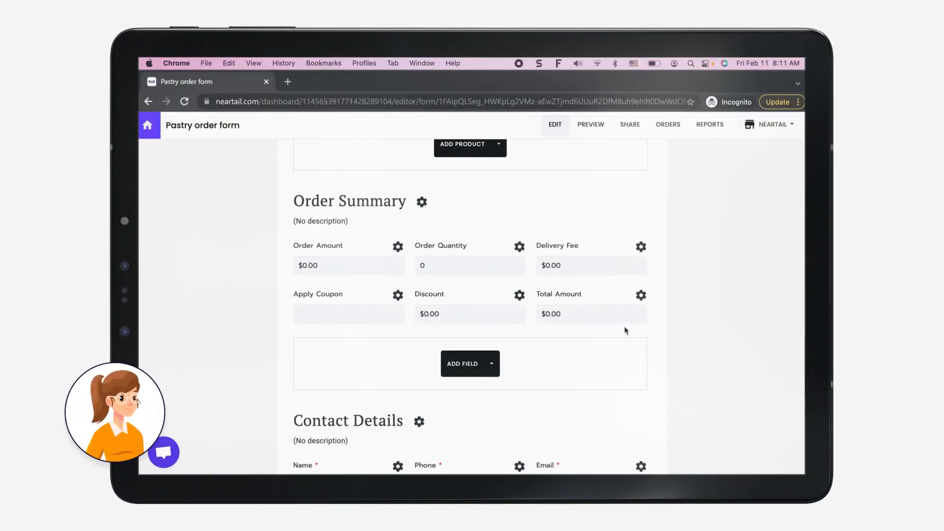
{"action": "mouse_move", "coordinate": [579, 247]}
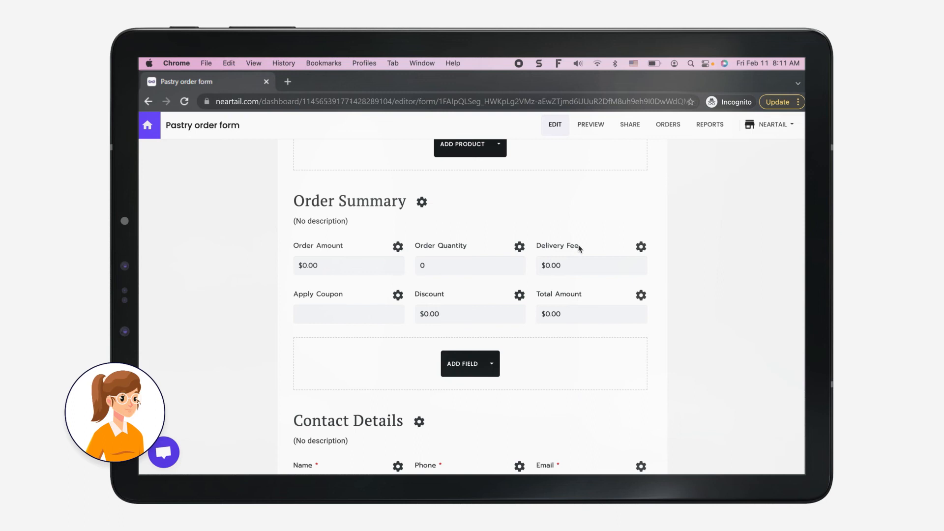